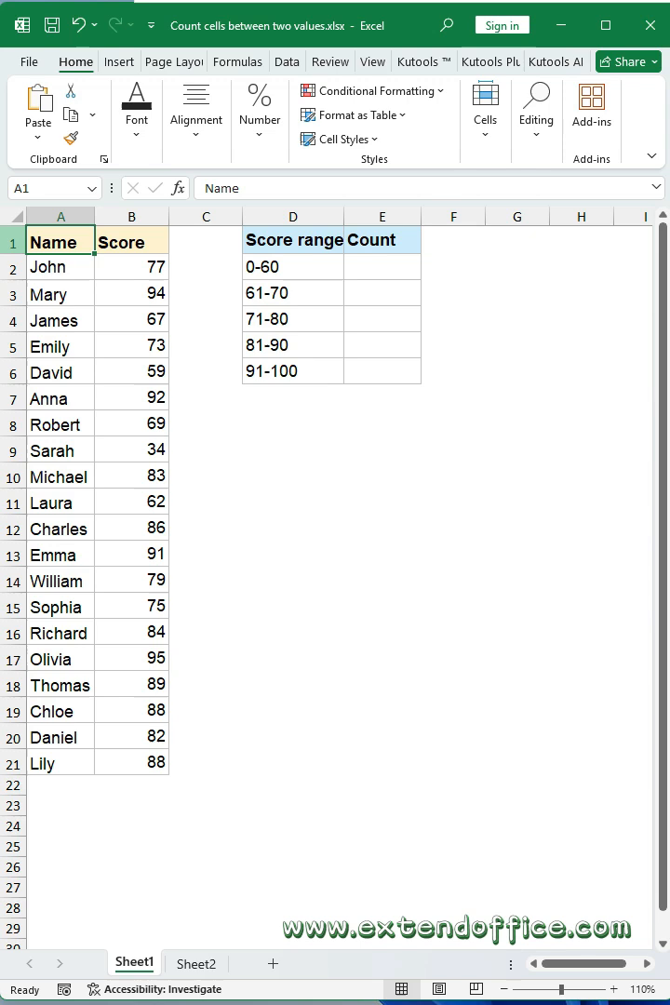
Type =FREQUENCY(B2:B21,{60,70,80,90}) across the selected Count cells E2:E6 without entering it.
{"action": "left_click_drag", "start_coordinate": [381, 266], "coordinate": [381, 370]}
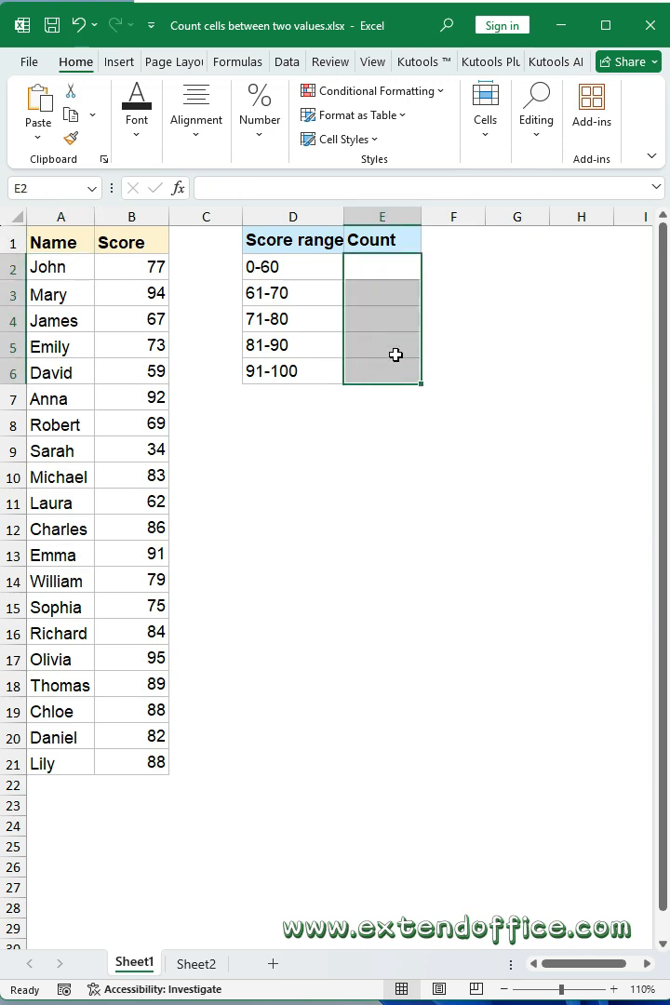
{"action": "type", "text": "=fr"}
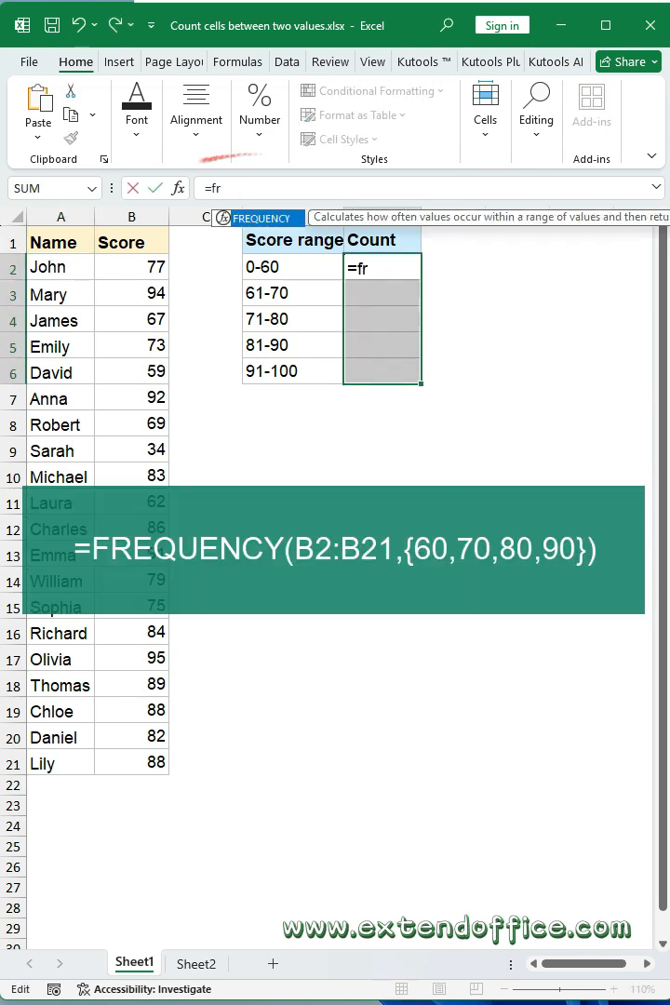
{"action": "type", "text": "equency("}
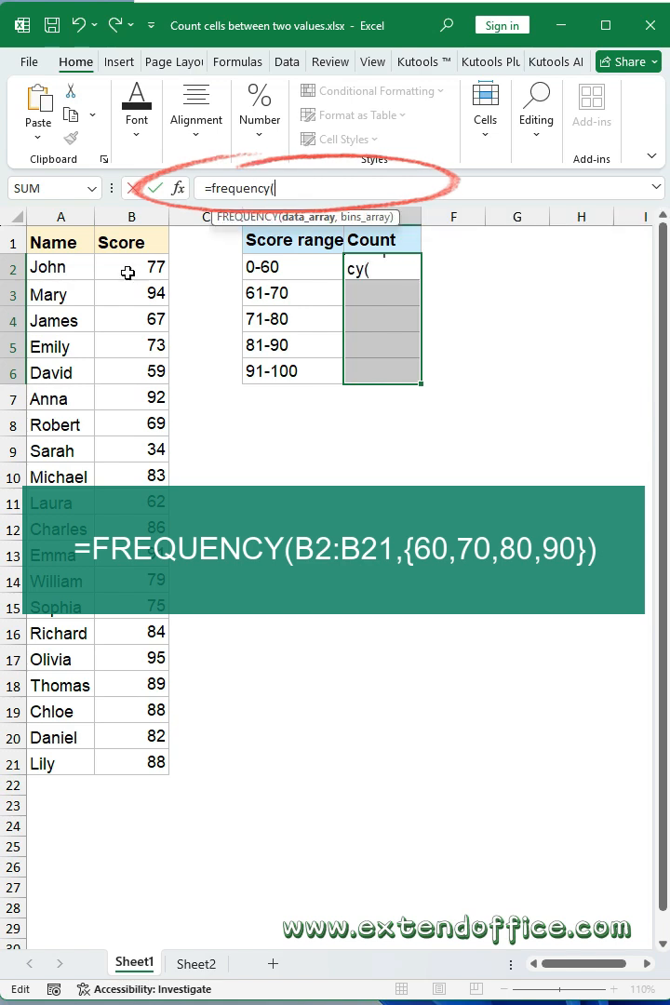
{"action": "left_click_drag", "start_coordinate": [130, 267], "coordinate": [131, 763]}
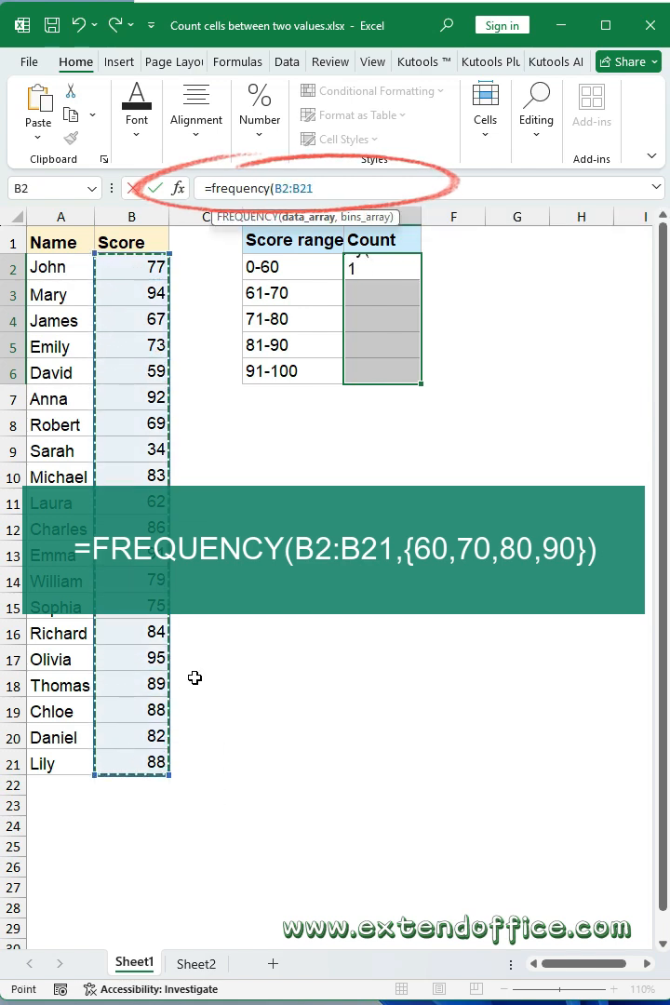
{"action": "type", "text": ","}
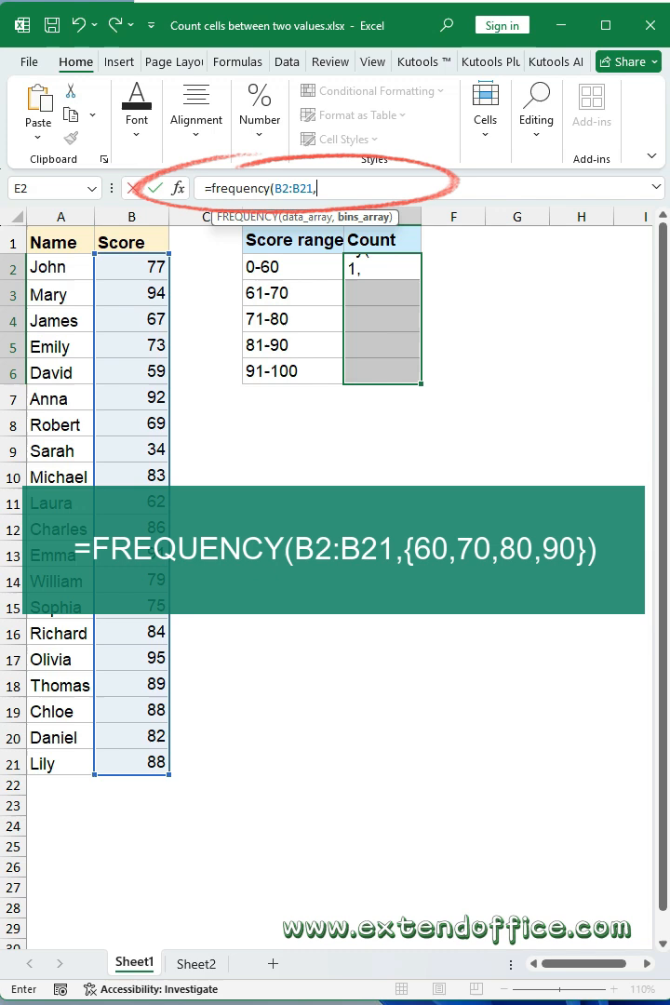
{"action": "type", "text": "{}"}
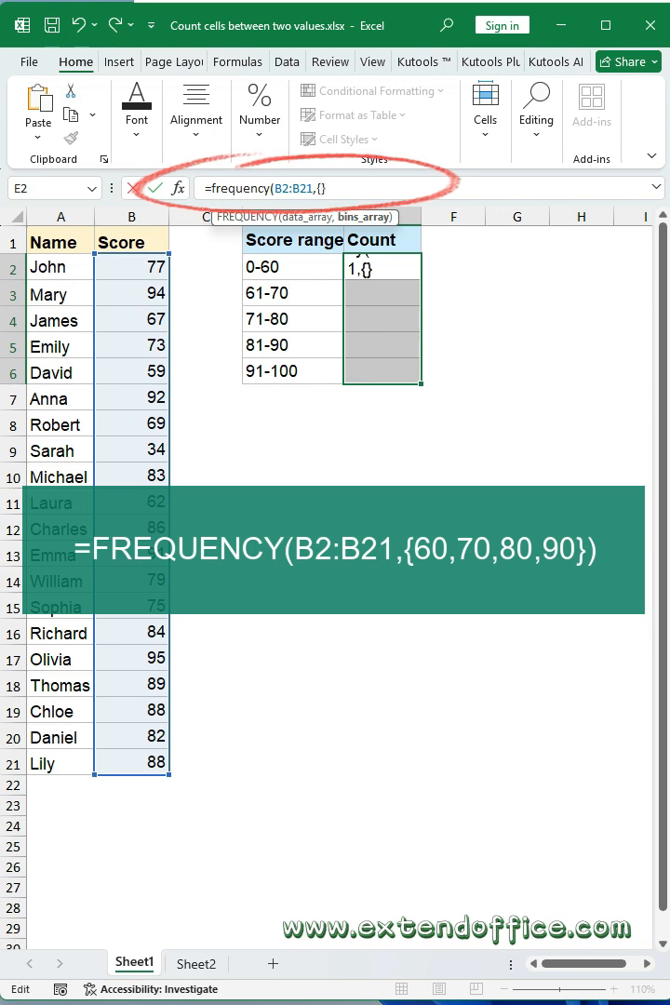
{"action": "type", "text": "60,70,8"}
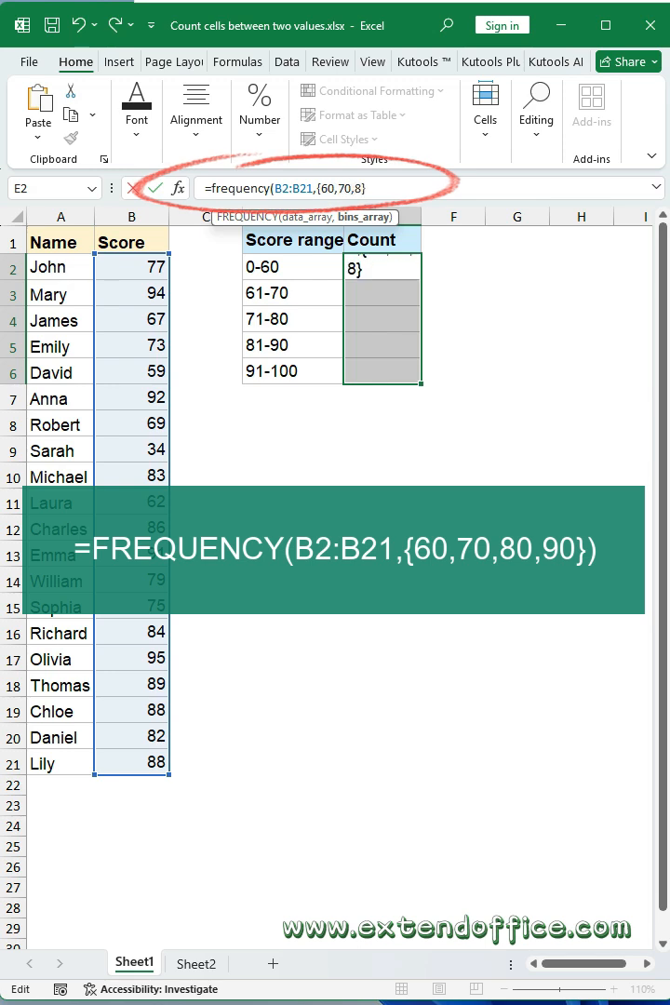
{"action": "type", "text": "0,90})"}
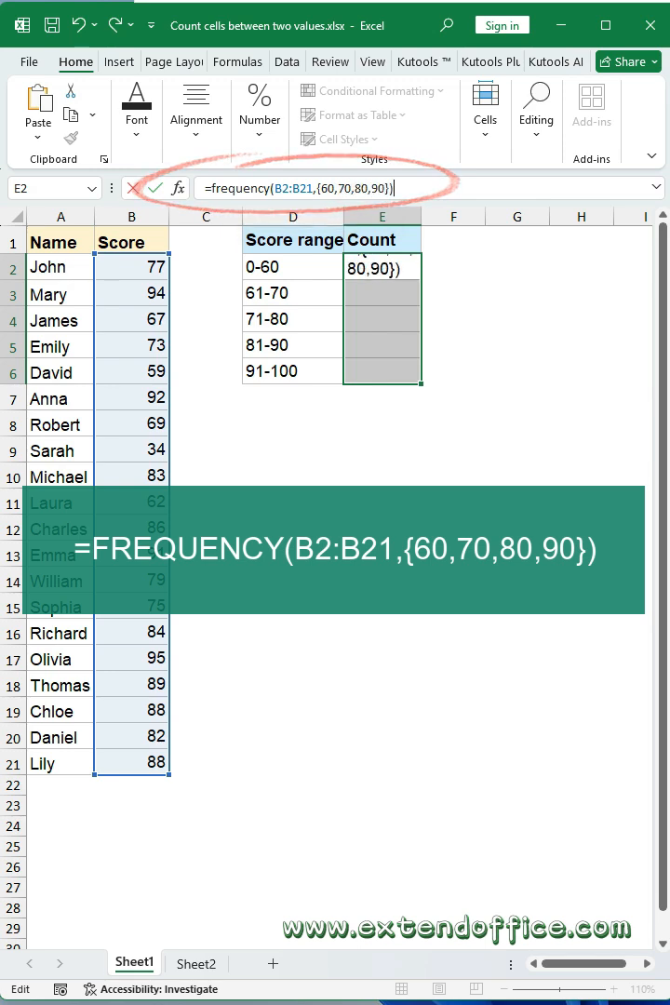
Enter the FREQUENCY array formula with Ctrl+Shift+Enter, yielding counts 2, 3, 4, 7, 4, then go to Sheet2.
{"action": "key", "text": "ctrl+shift+enter"}
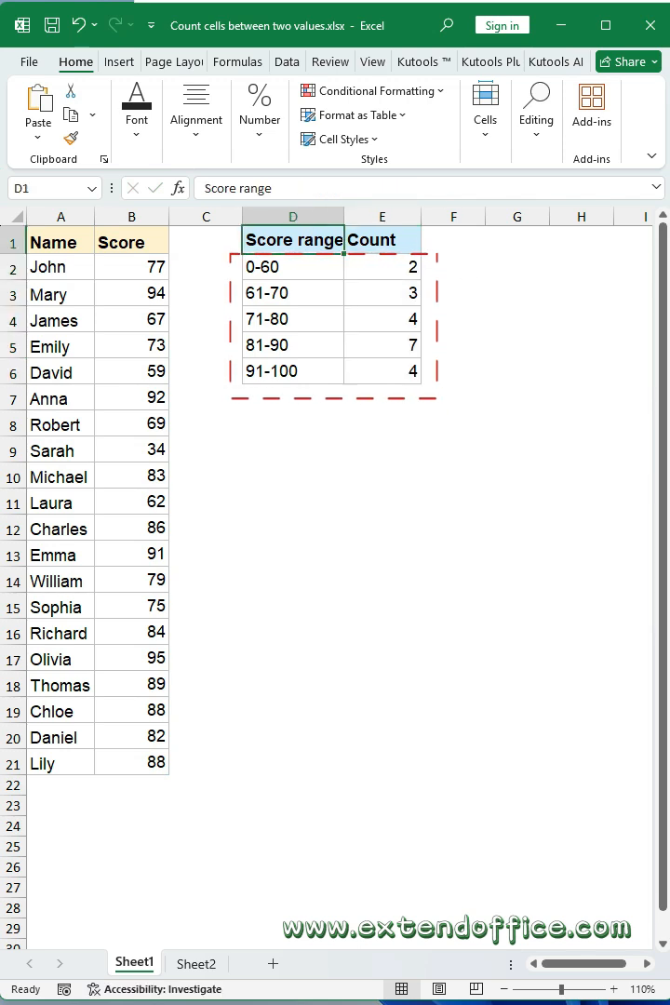
{"action": "left_click", "coordinate": [195, 961]}
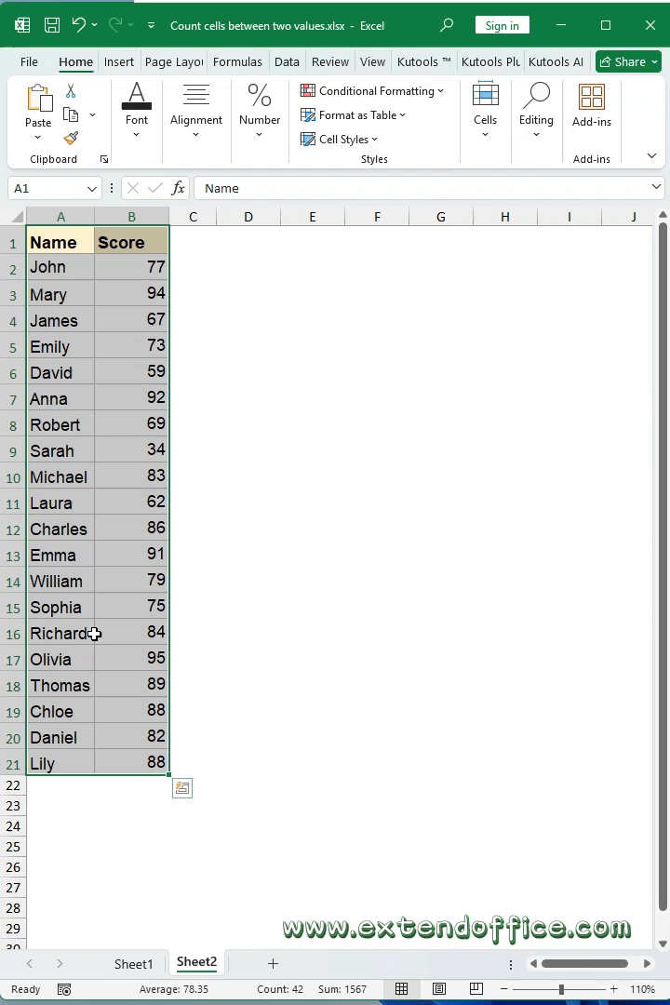
Insert a PivotTable from the A1:B21 scores into the existing worksheet at D1.
{"action": "left_click", "coordinate": [118, 61]}
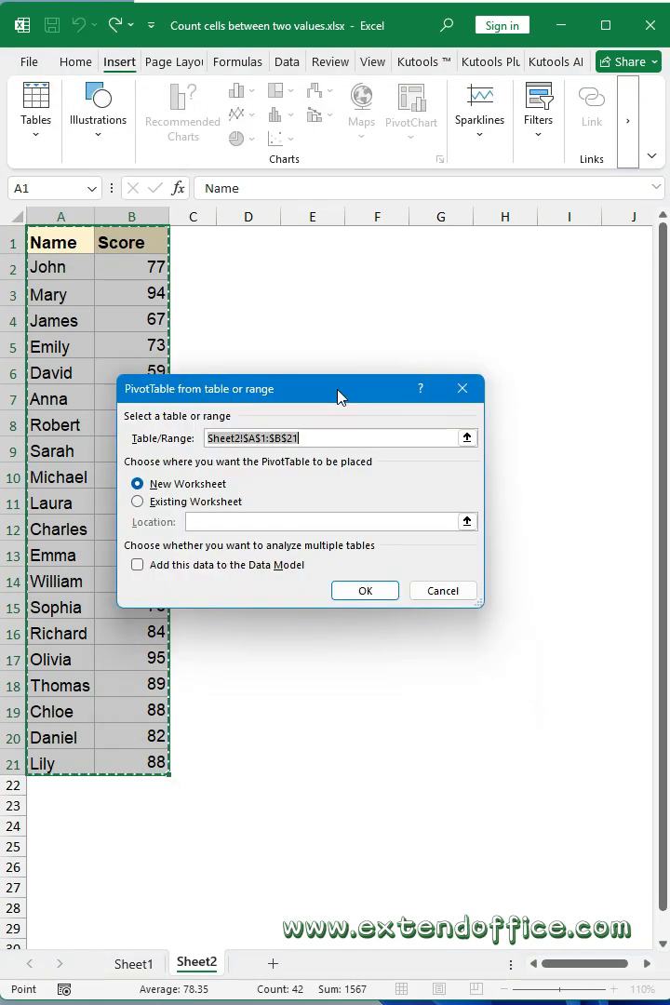
{"action": "left_click", "coordinate": [137, 501]}
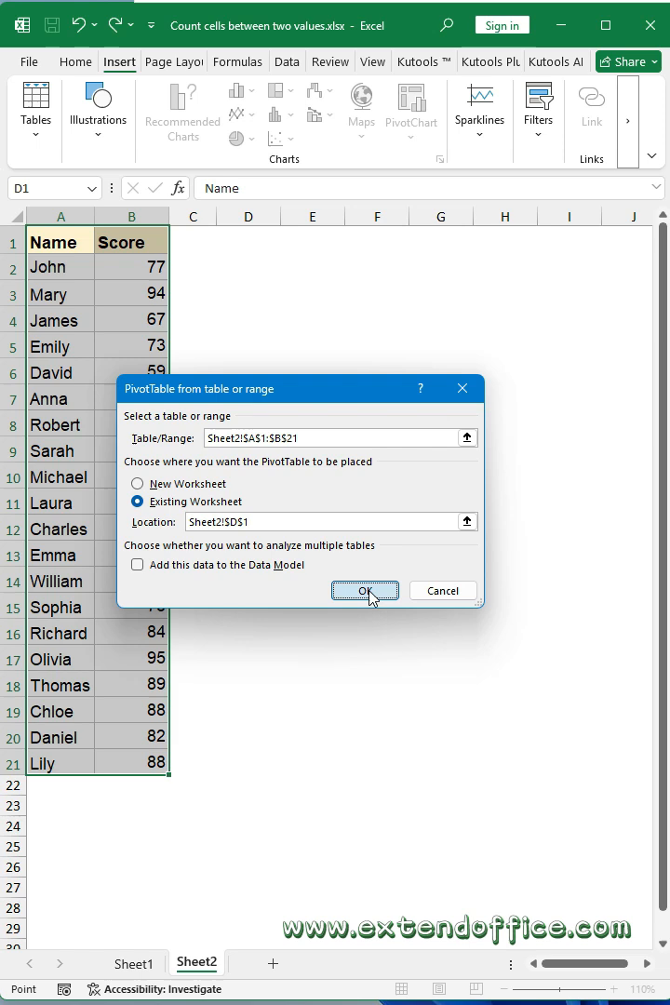
{"action": "left_click", "coordinate": [363, 590]}
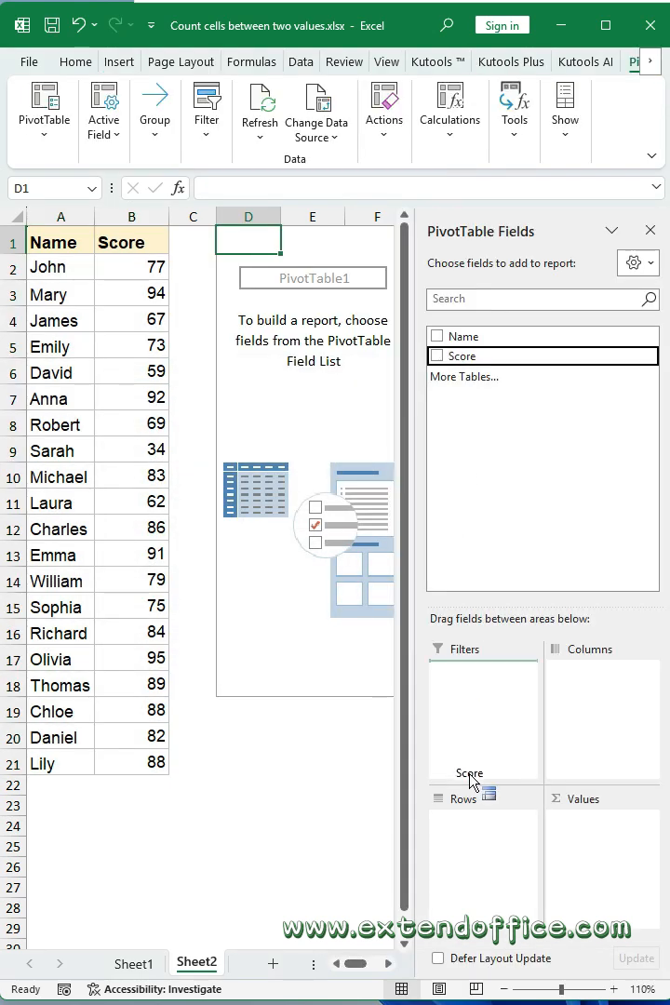
Add Score as PivotTable rows and as a value field summarized by Count.
{"action": "left_click", "coordinate": [437, 356]}
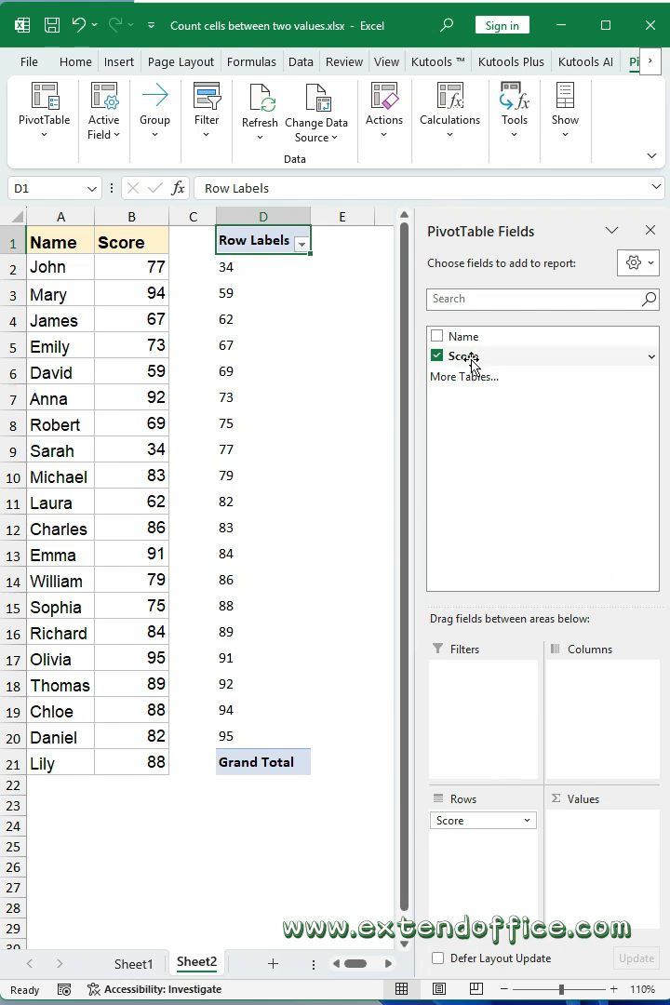
{"action": "left_click", "coordinate": [438, 356]}
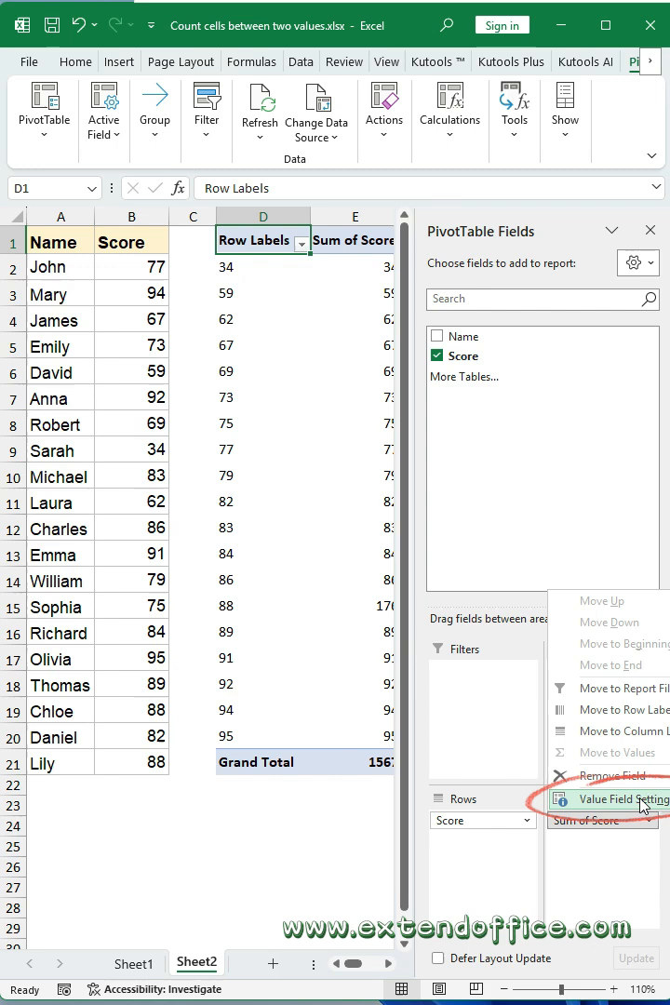
{"action": "left_click", "coordinate": [618, 798]}
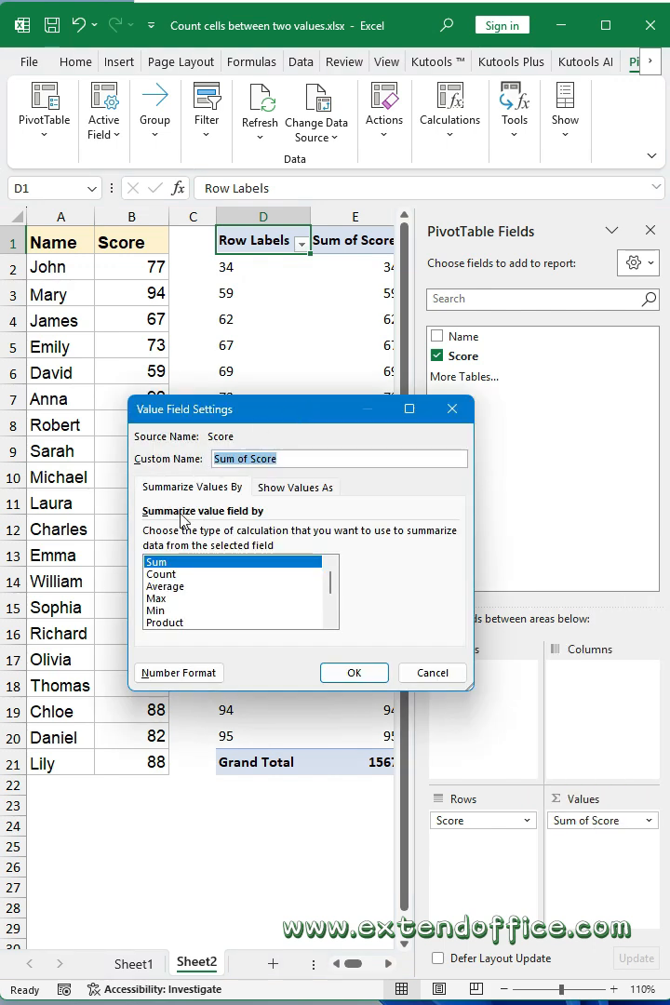
{"action": "left_click", "coordinate": [160, 573]}
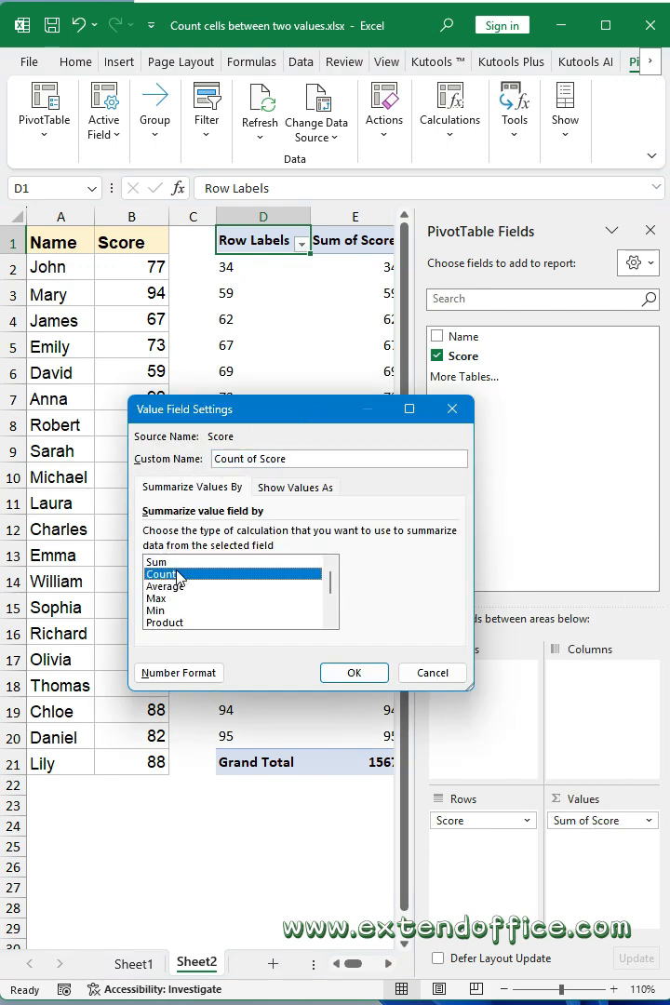
{"action": "left_click", "coordinate": [354, 672]}
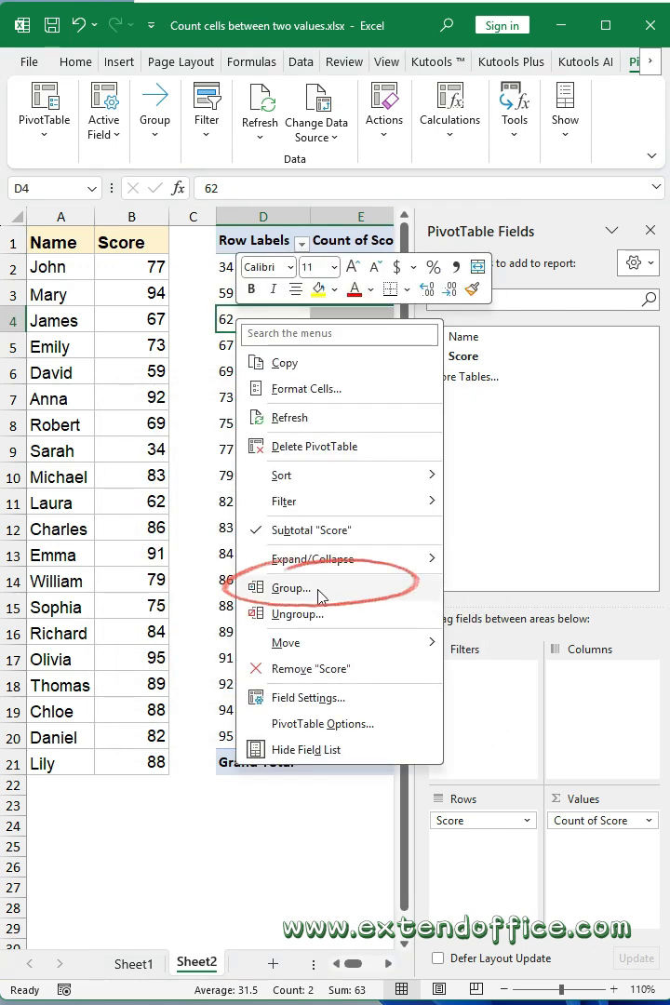
Group the PivotTable score rows starting at 60, ending at 100, by 10.
{"action": "left_click", "coordinate": [291, 587]}
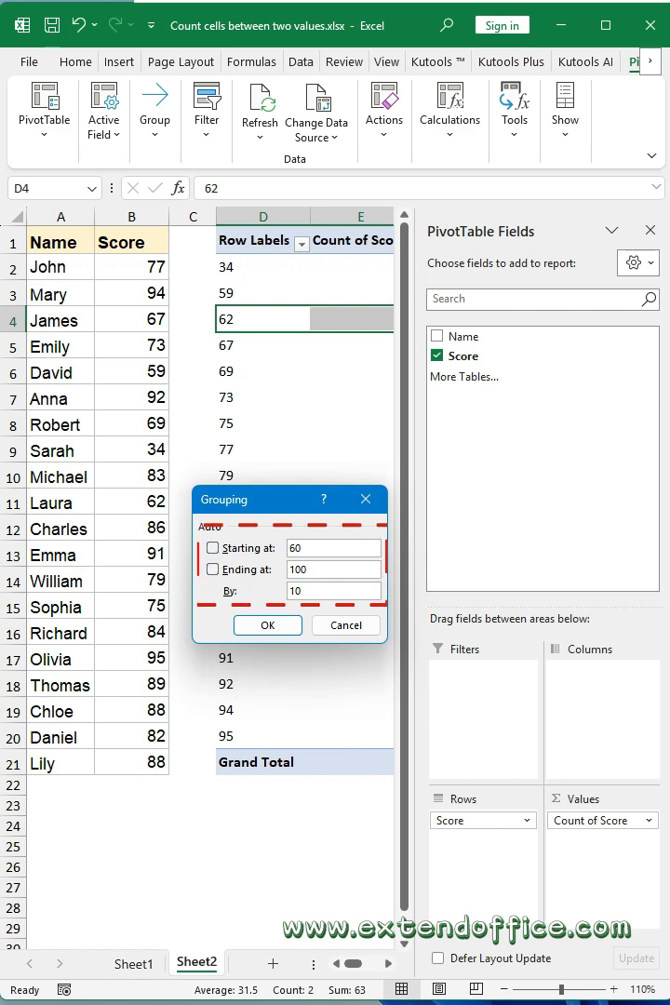
{"action": "left_click", "coordinate": [267, 624]}
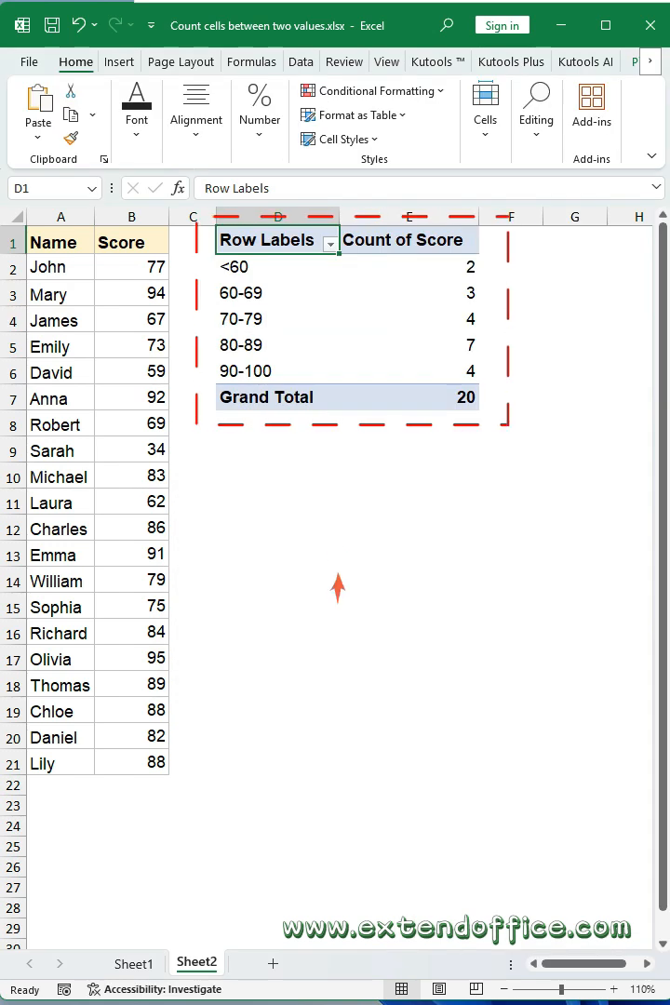